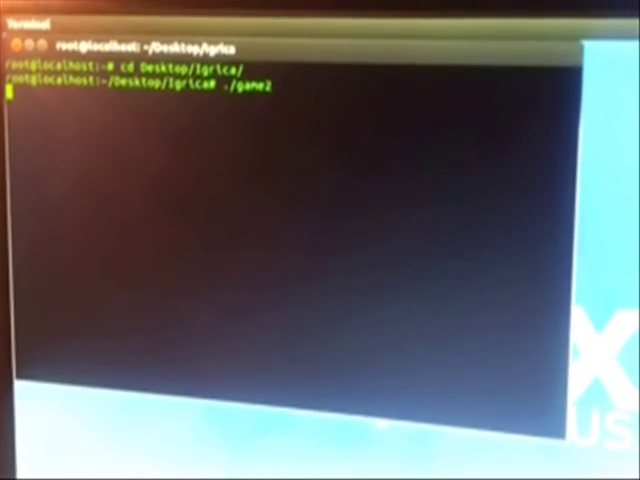
Launch ./game2 from Desktop/Igrica to open the pong window with paddles and ball.
key(Return)
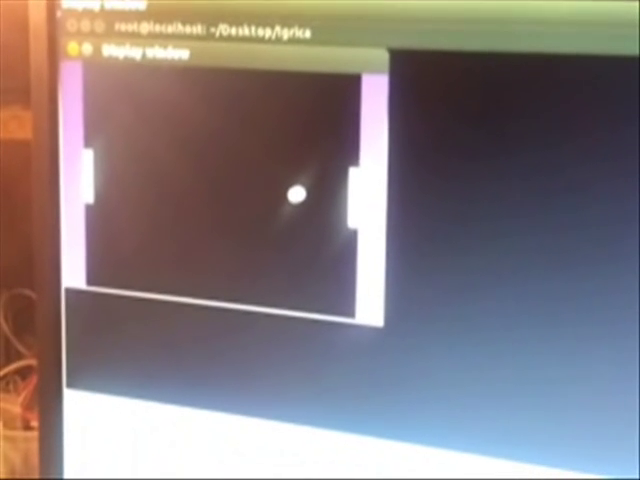